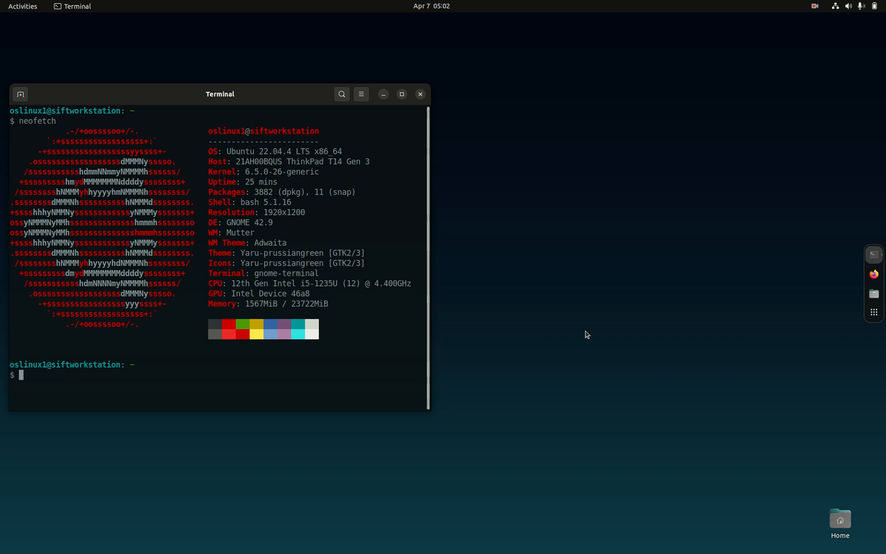
mouse_move(125, 4)
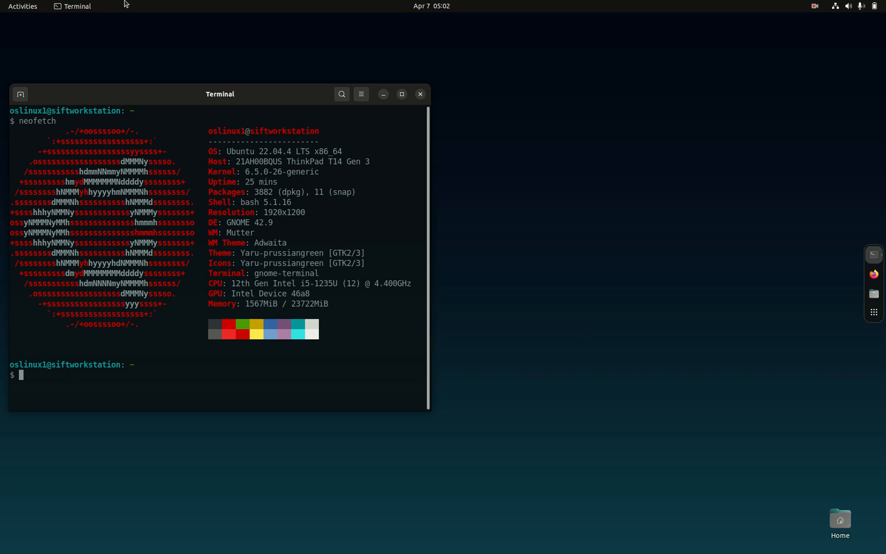
mouse_move(144, 105)
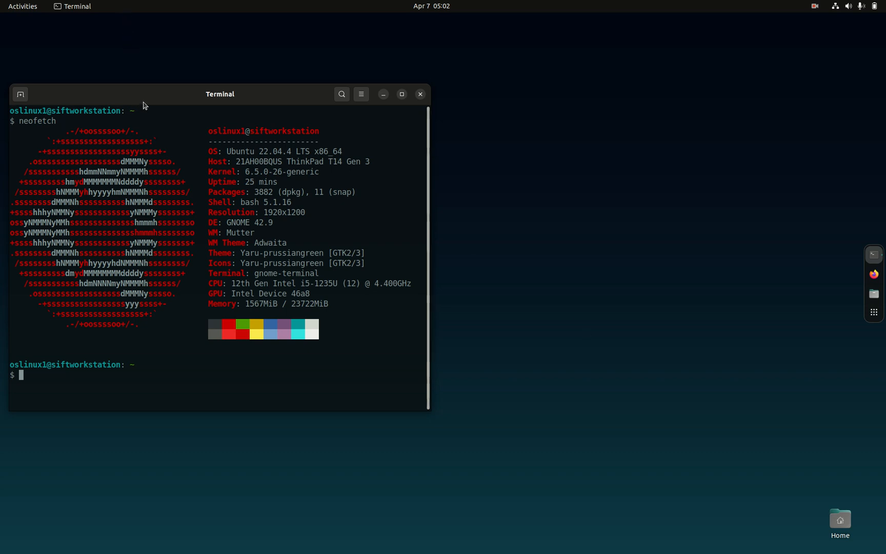
- Move the Terminal toward the screen centre and run clear to leave a fresh prompt
drag(220, 93, 381, 68)
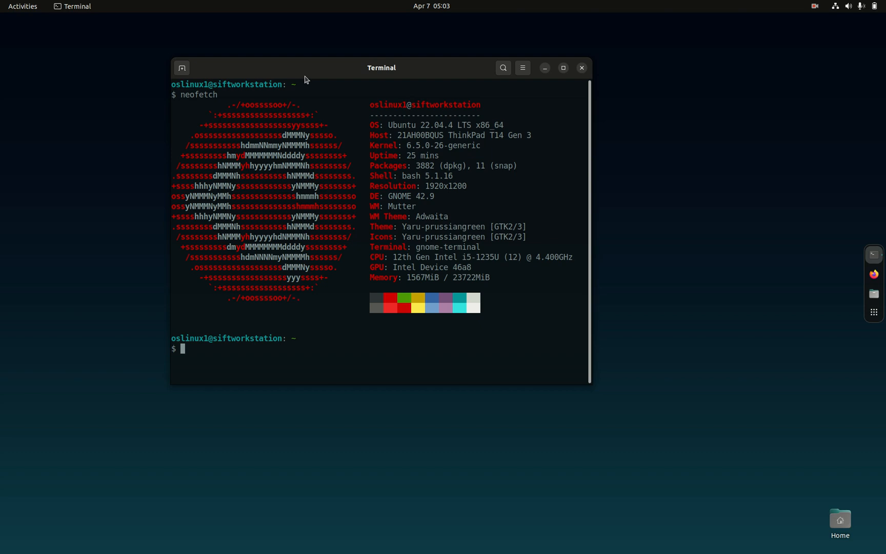
text(cl)
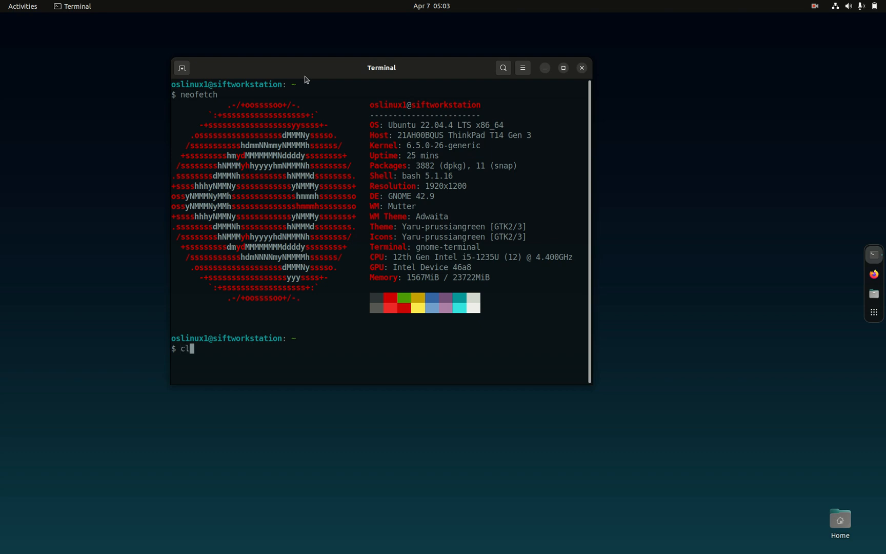
key(Return)
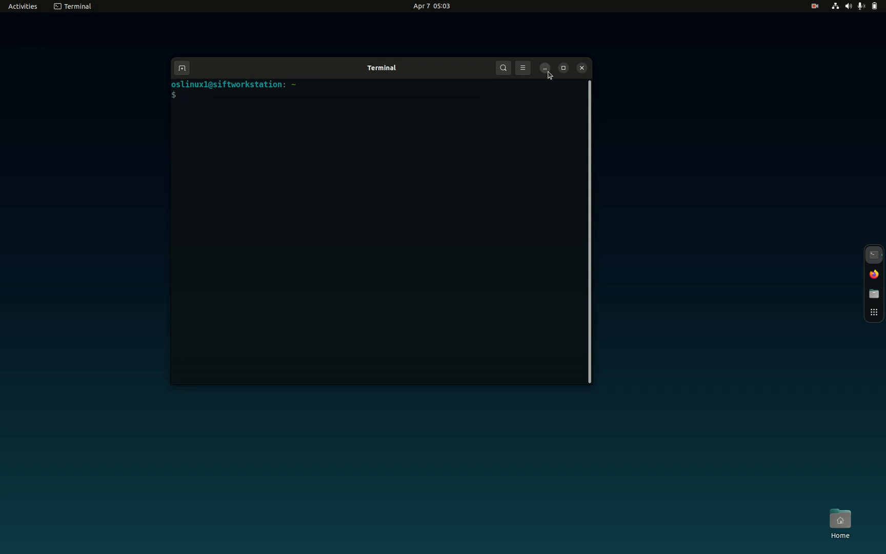
- Minimize Terminal and launch Synaptic Package Manager from the last page of the app grid
click(545, 68)
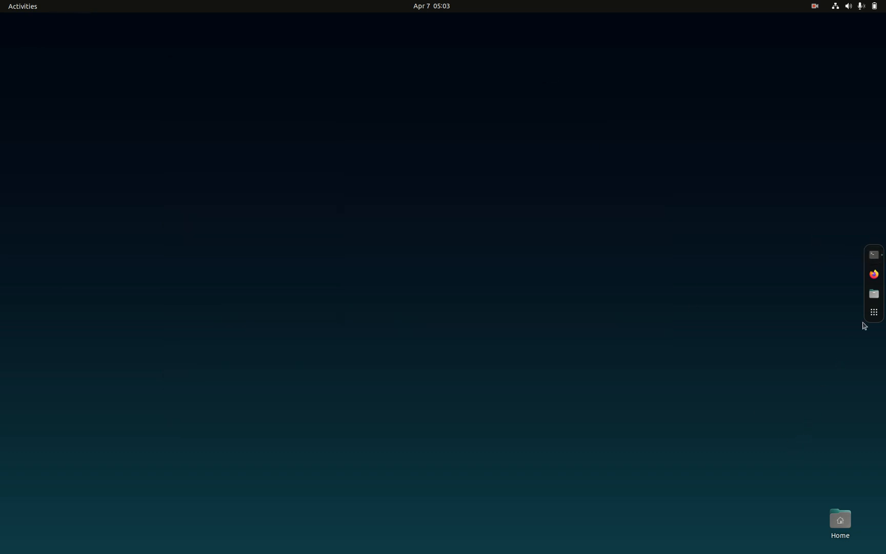
click(874, 312)
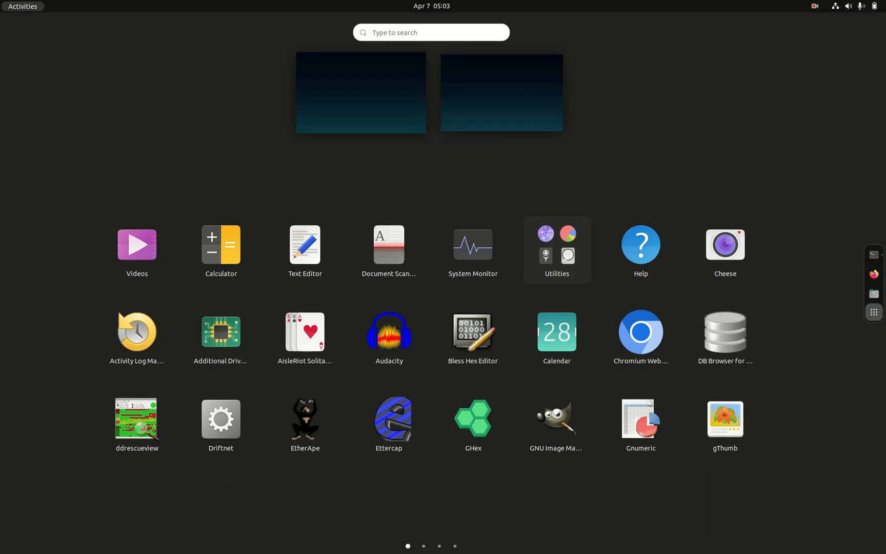
mouse_move(446, 545)
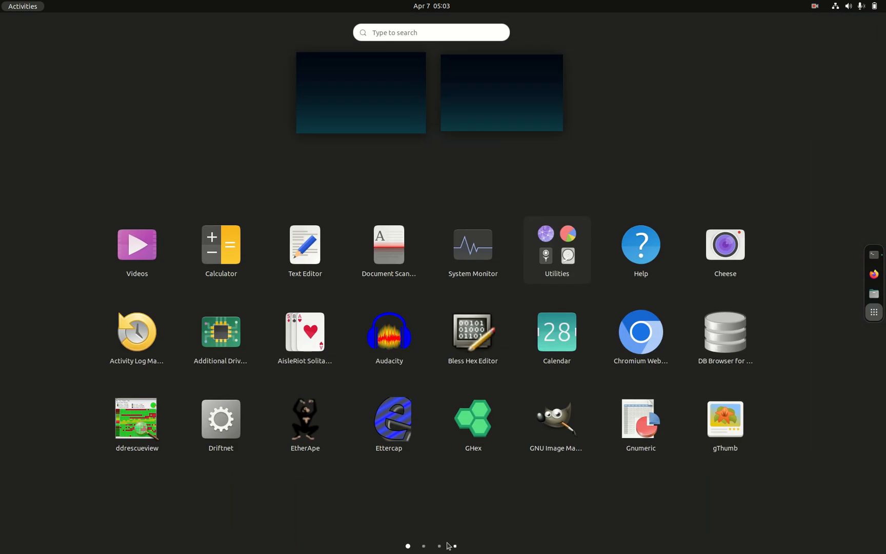
click(439, 545)
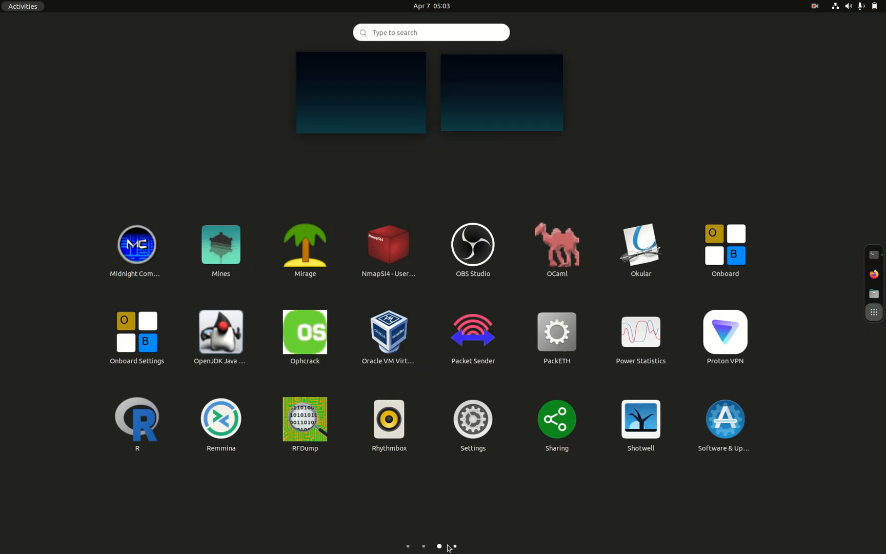
click(455, 546)
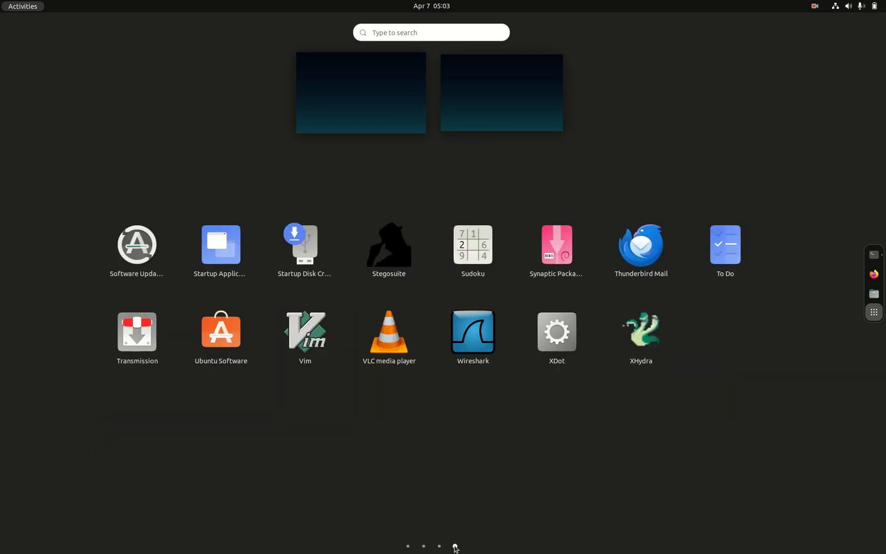
mouse_move(455, 547)
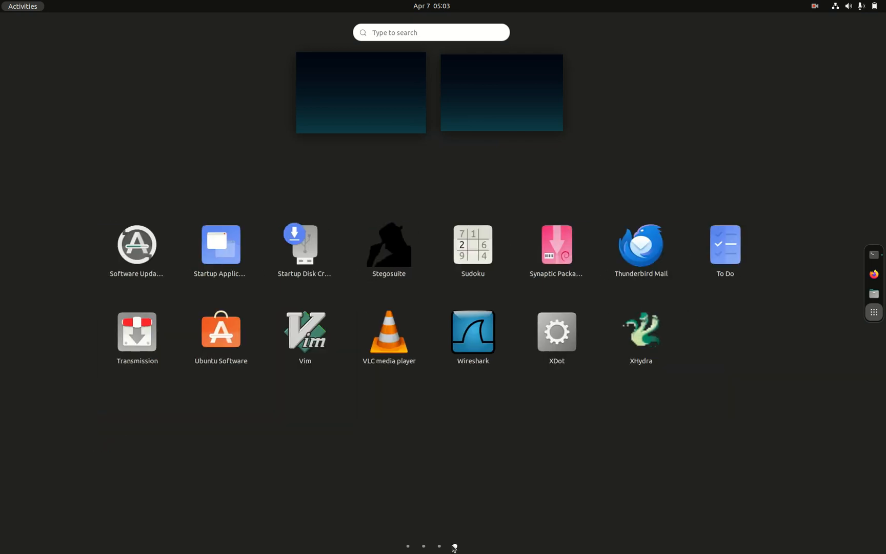
click(556, 244)
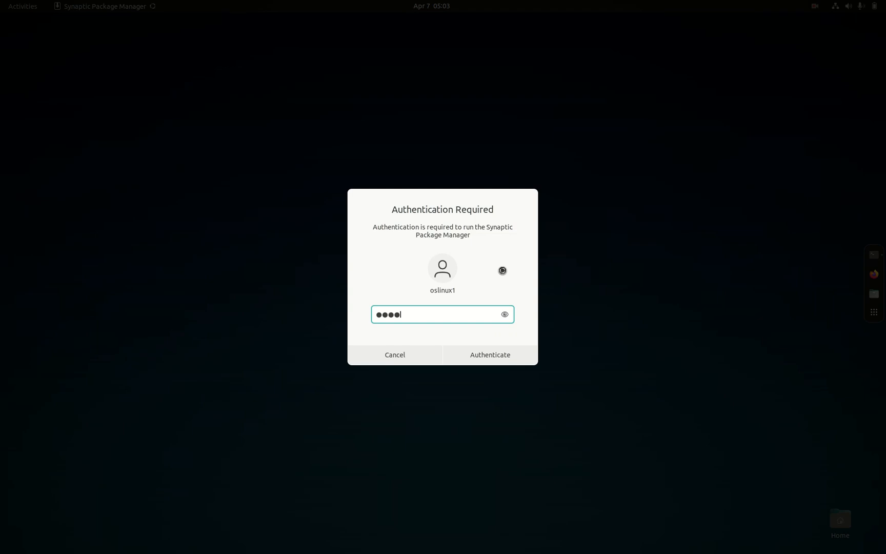
- Enter the account password in the Authentication Required dialog and authenticate
text(*)
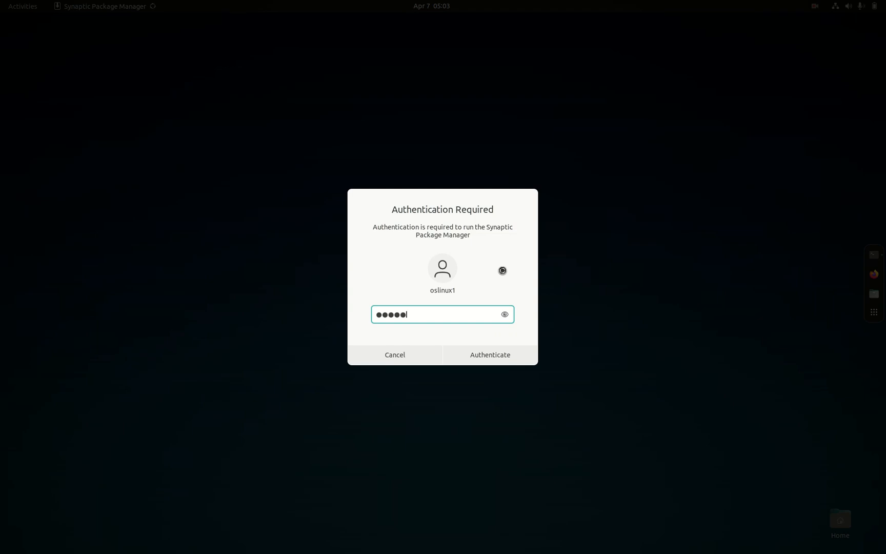
text(••)
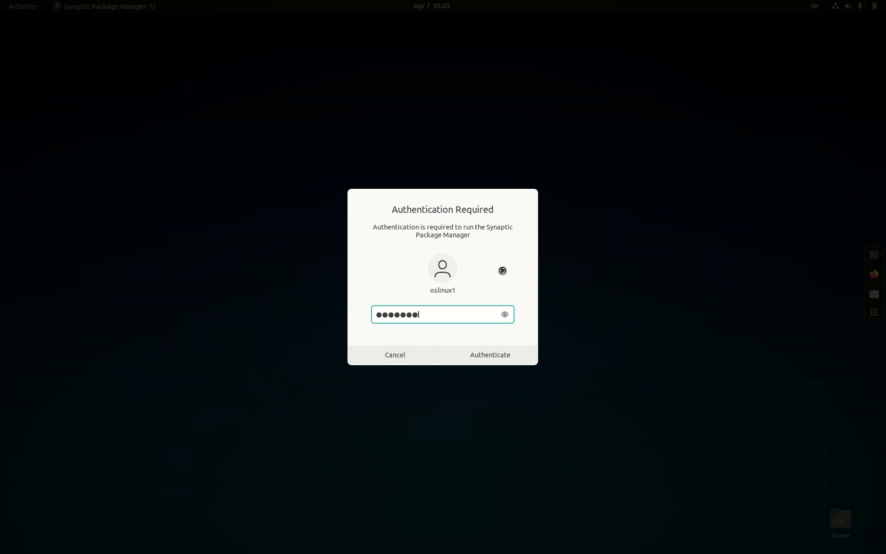
click(489, 354)
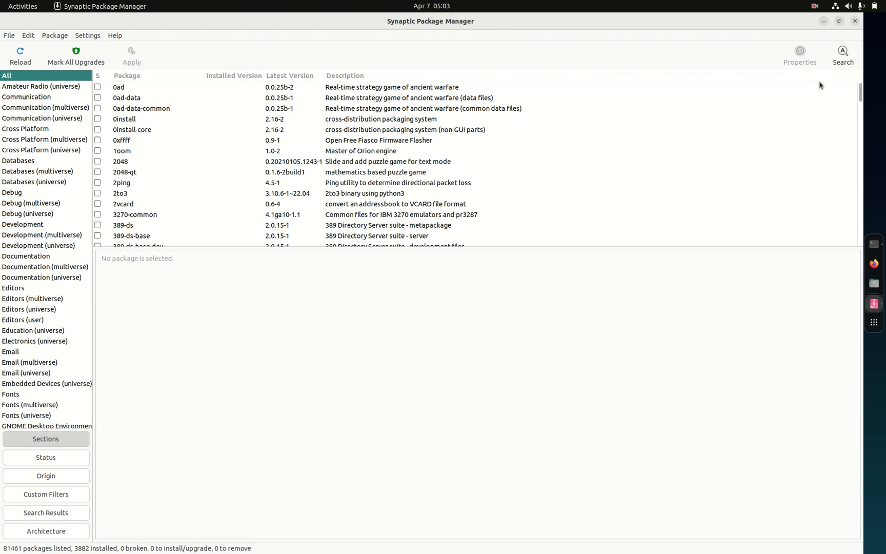
- Search Synaptic for 'audio firmware' in package names and descriptions
click(842, 55)
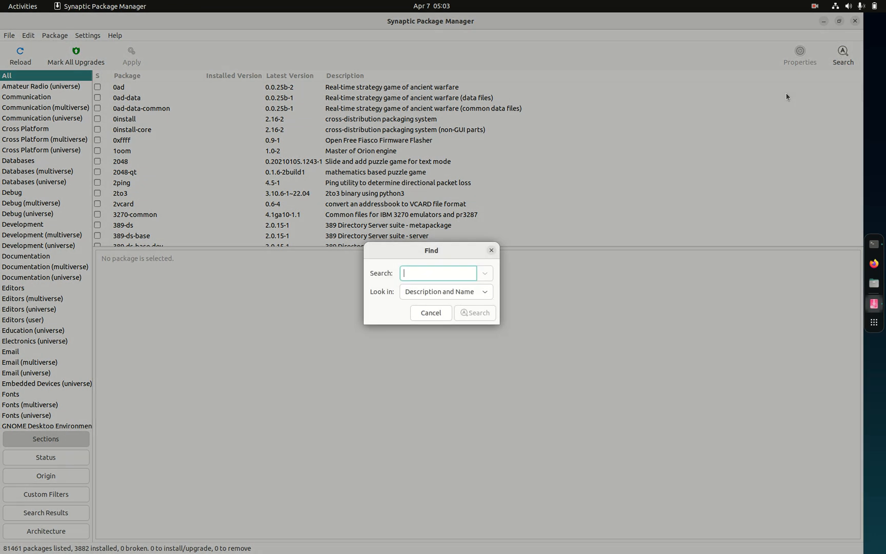
mouse_move(319, 273)
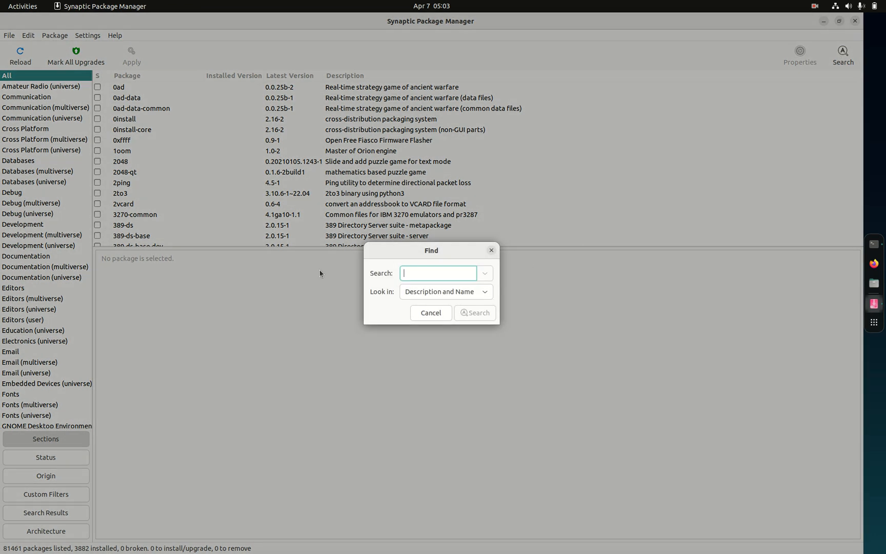
text(audio firmware)
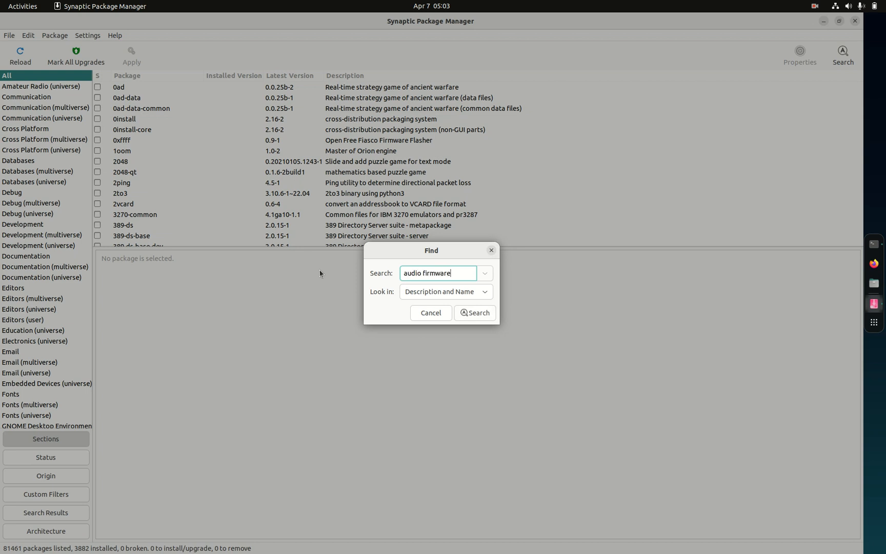
click(473, 313)
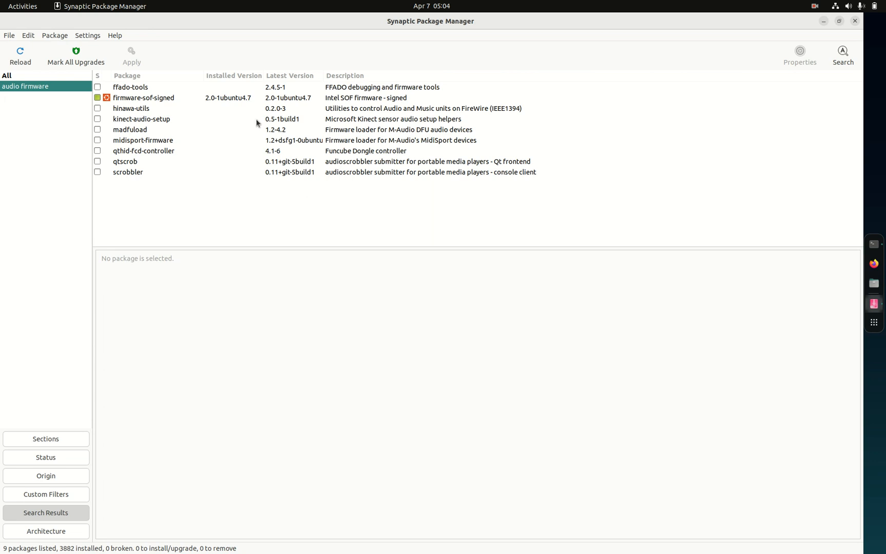
mouse_move(243, 105)
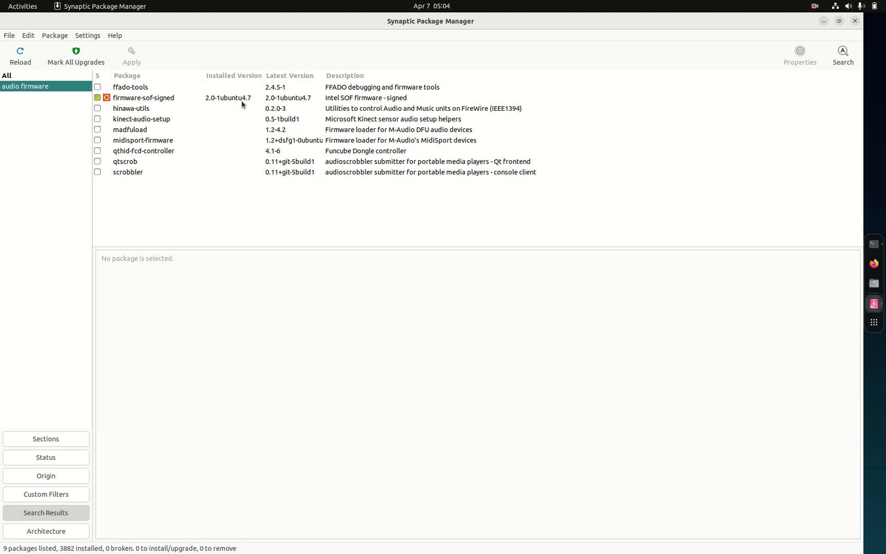
- Select the firmware-sof-signed row to show its Intel SOF firmware description
click(142, 97)
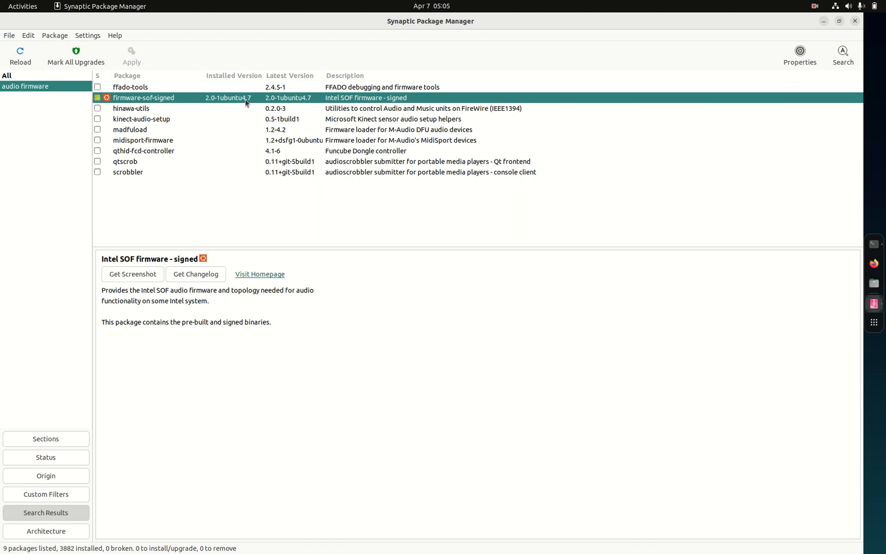
mouse_move(442, 70)
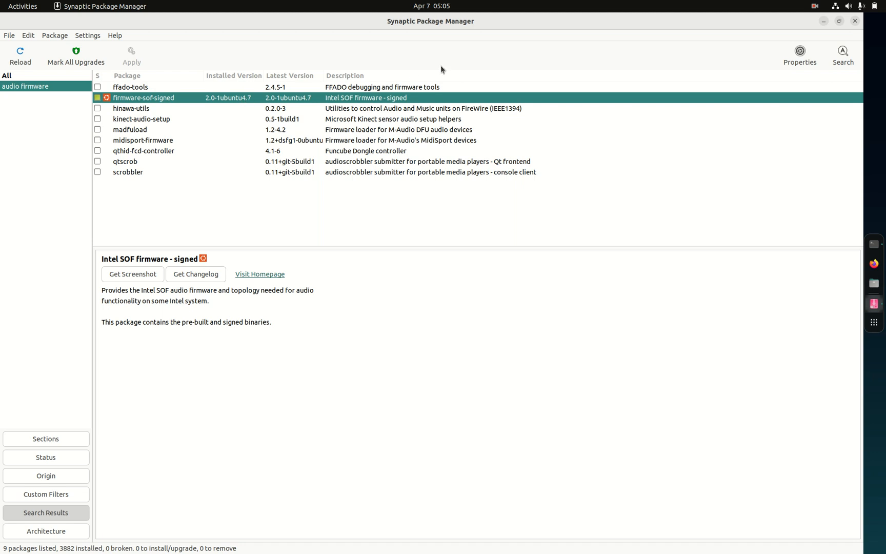
mouse_move(853, 32)
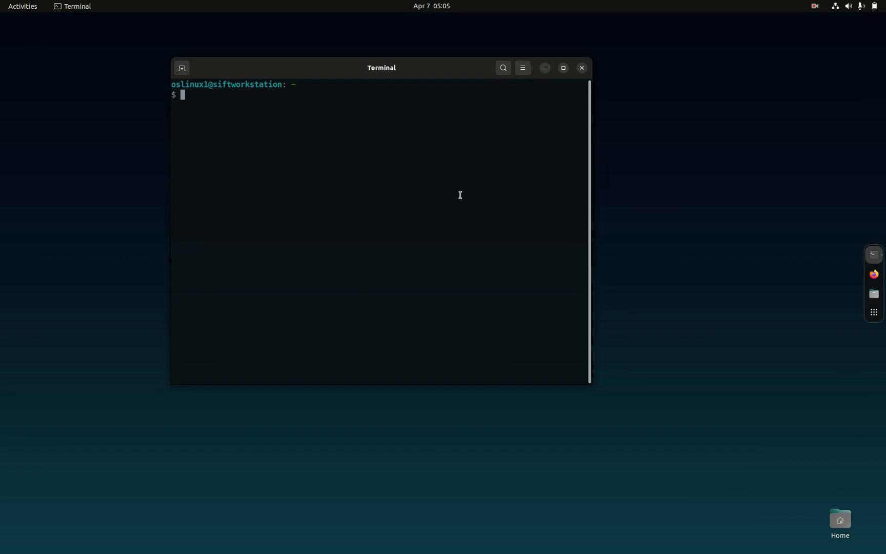
- Run sudo dmesg to print the kernel log and maximize the Terminal window
text(sudo d)
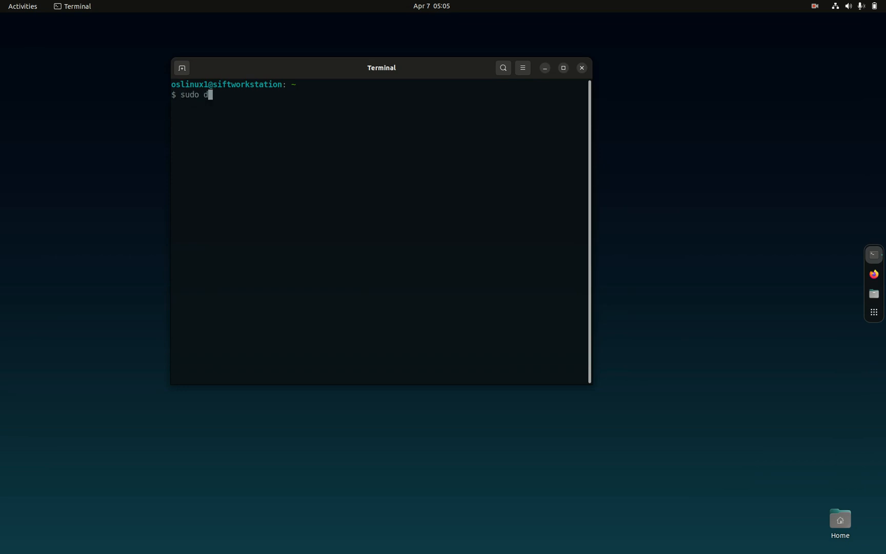
text(mesg)
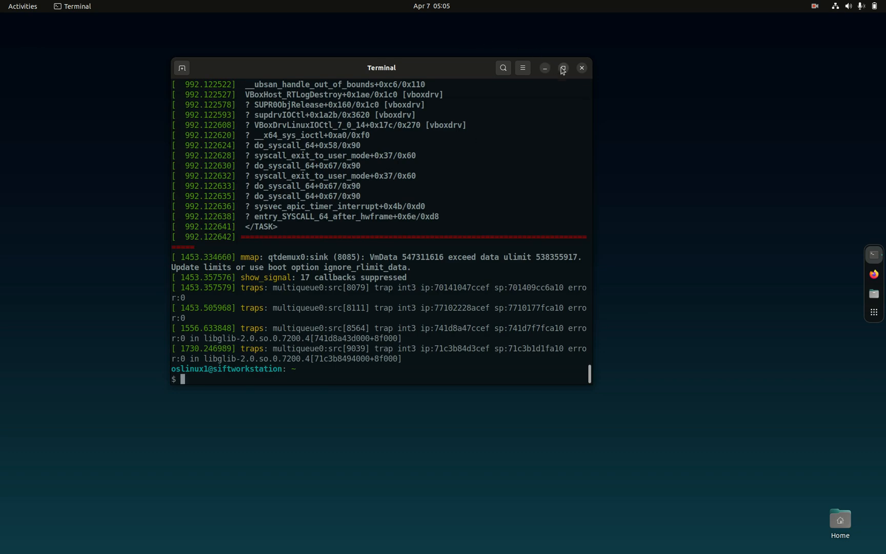
click(562, 67)
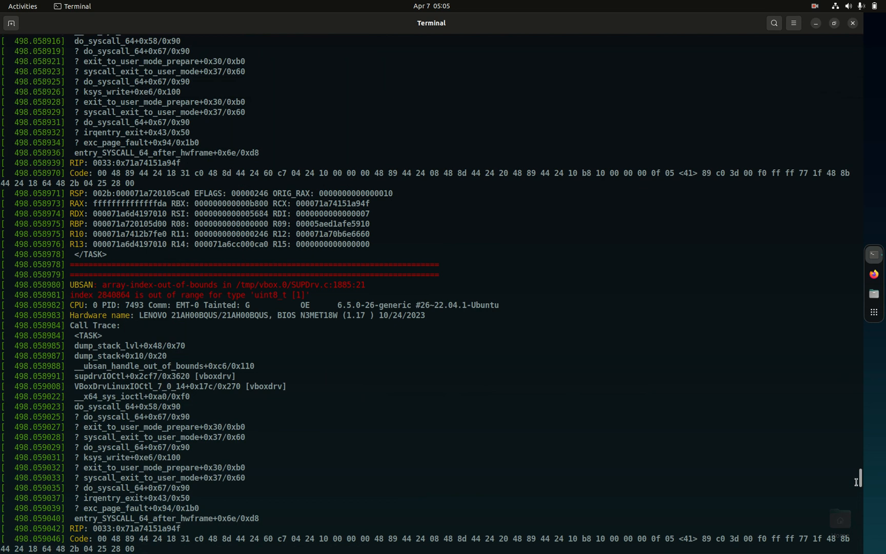
scroll(down, 3)
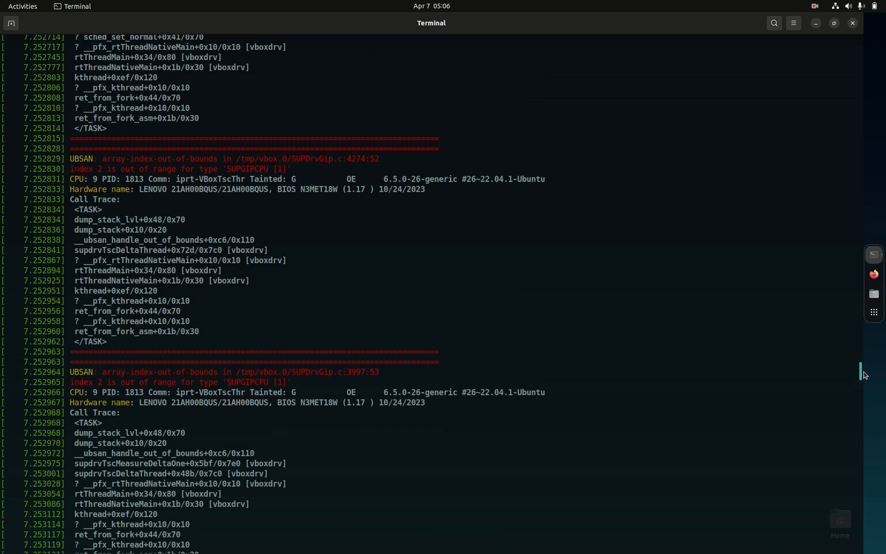
scroll(up, 3)
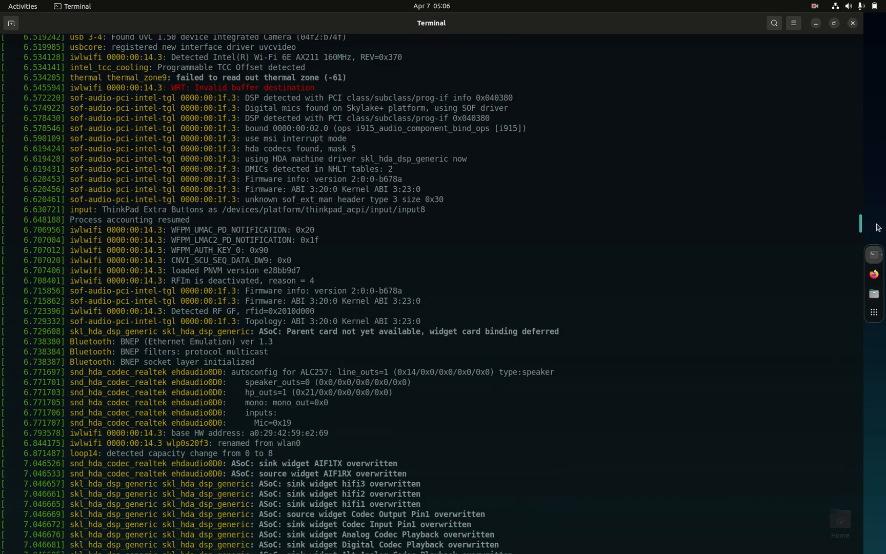
scroll(down, 3)
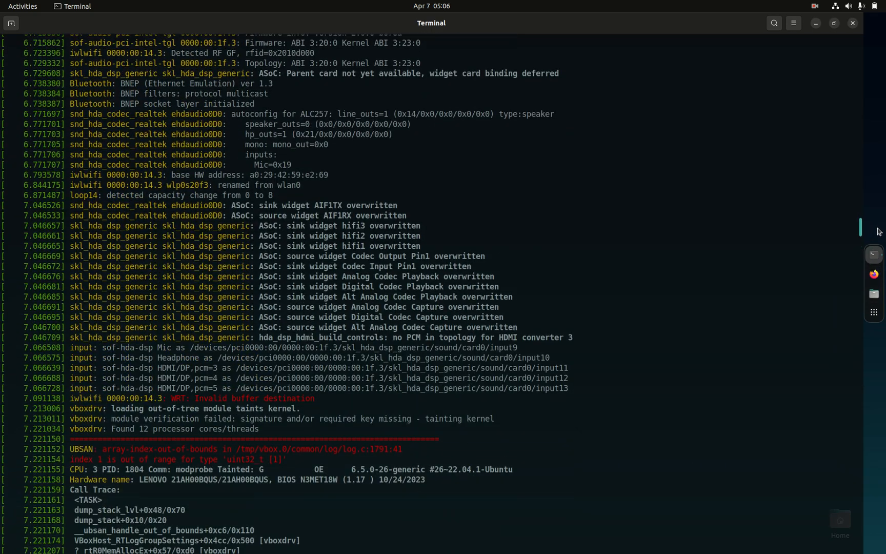
scroll(down, 3)
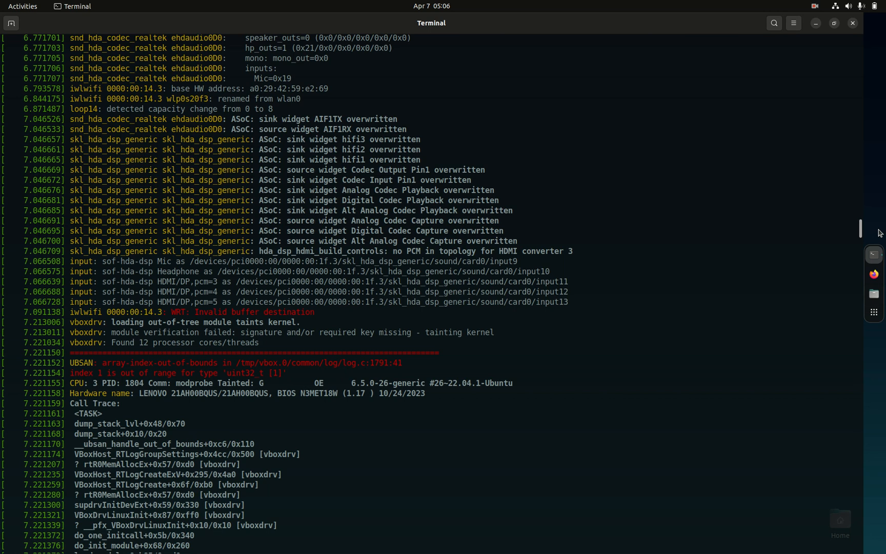
mouse_move(879, 232)
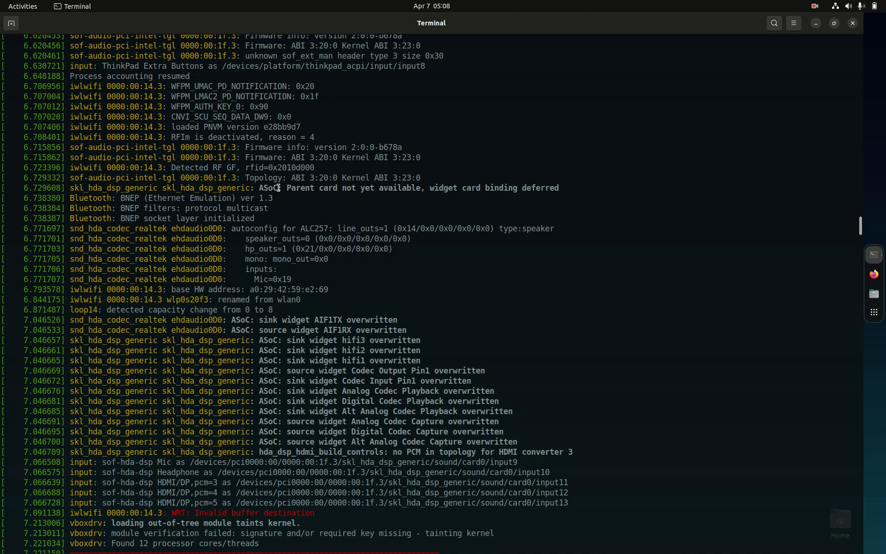
mouse_move(880, 305)
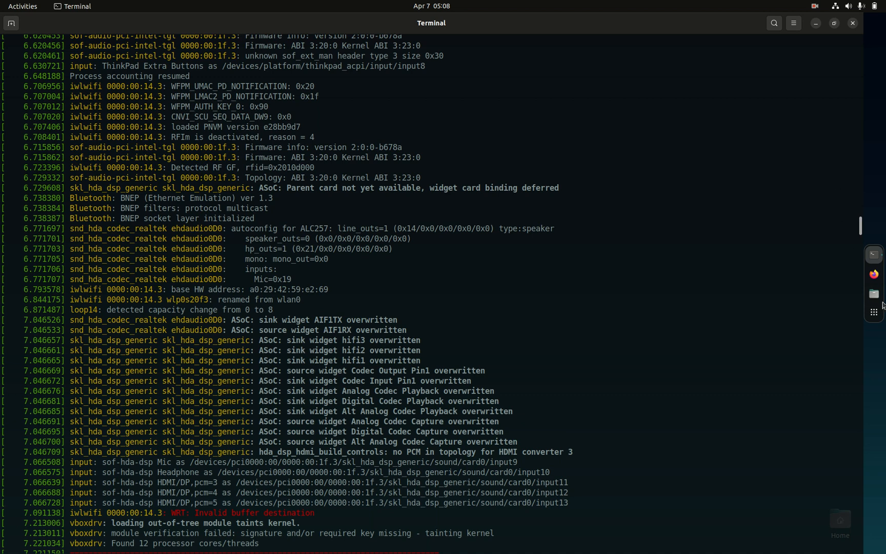
mouse_move(874, 311)
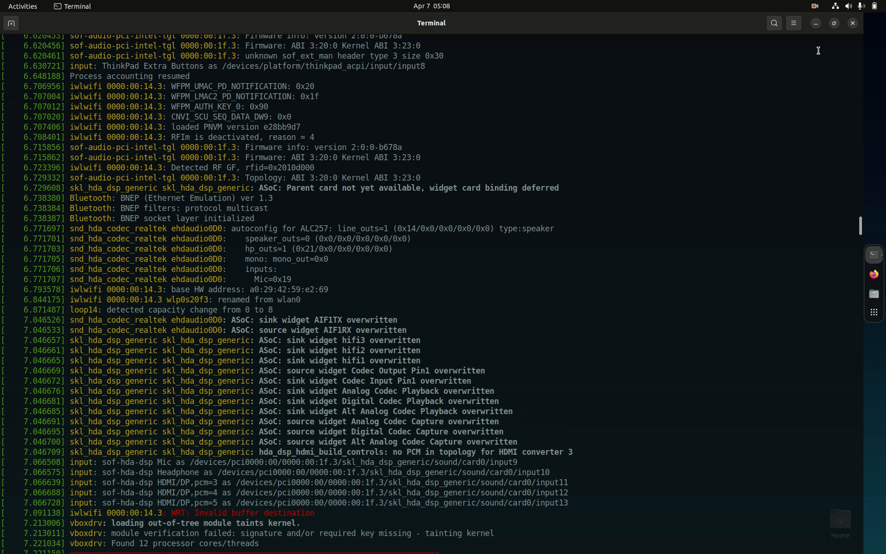
mouse_move(854, 32)
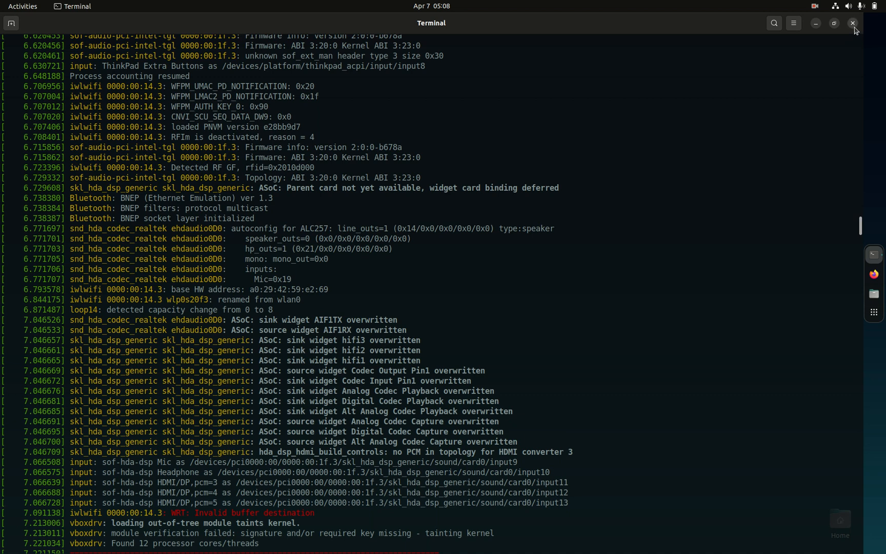
- Close Terminal and page through the app grid toward Oracle VM VirtualBox
click(853, 24)
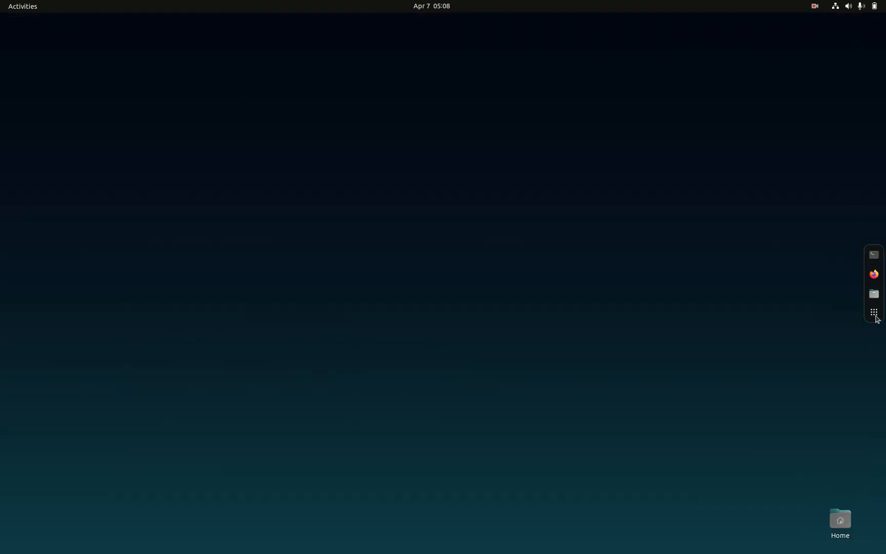
click(872, 311)
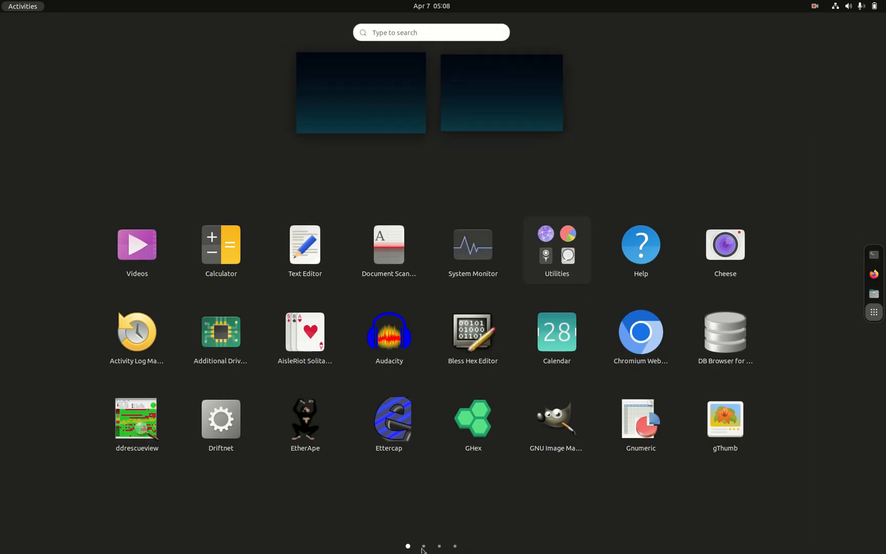
click(423, 546)
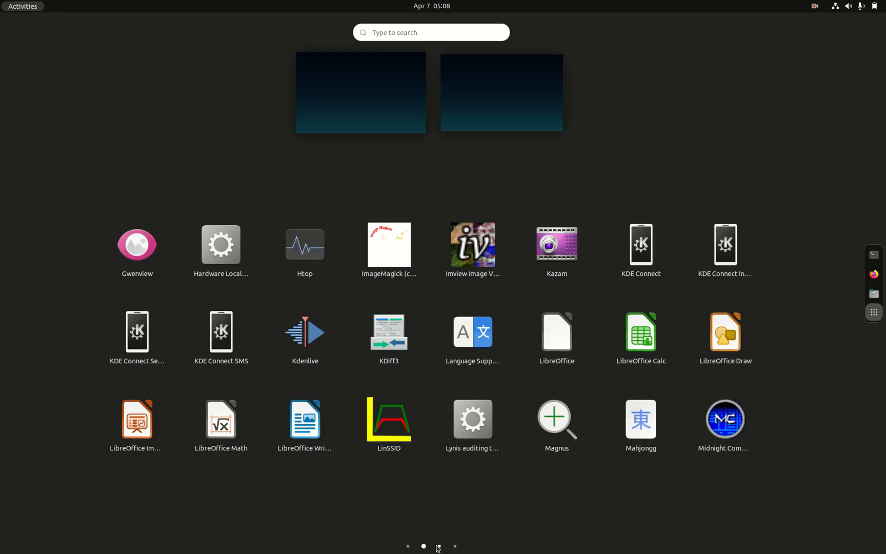
click(437, 546)
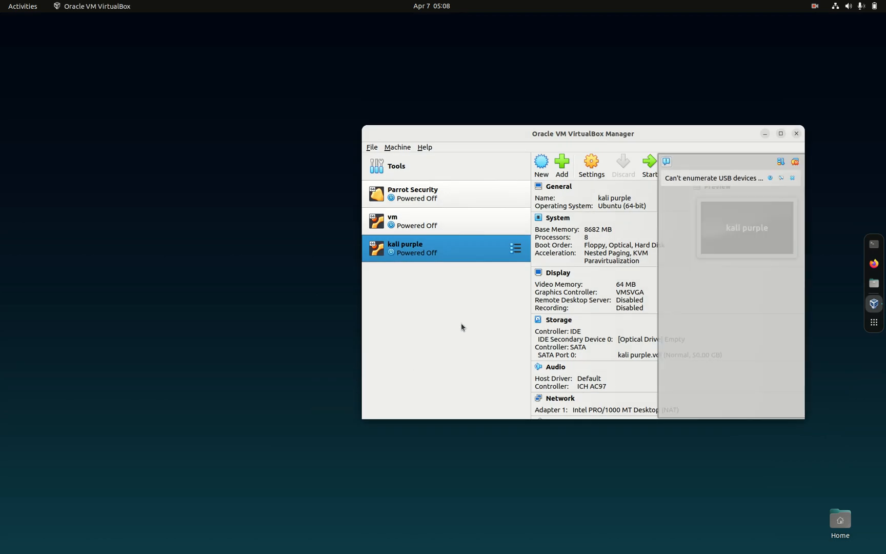
- Dismiss the USB warning, select the Parrot Security machine and start it
click(792, 177)
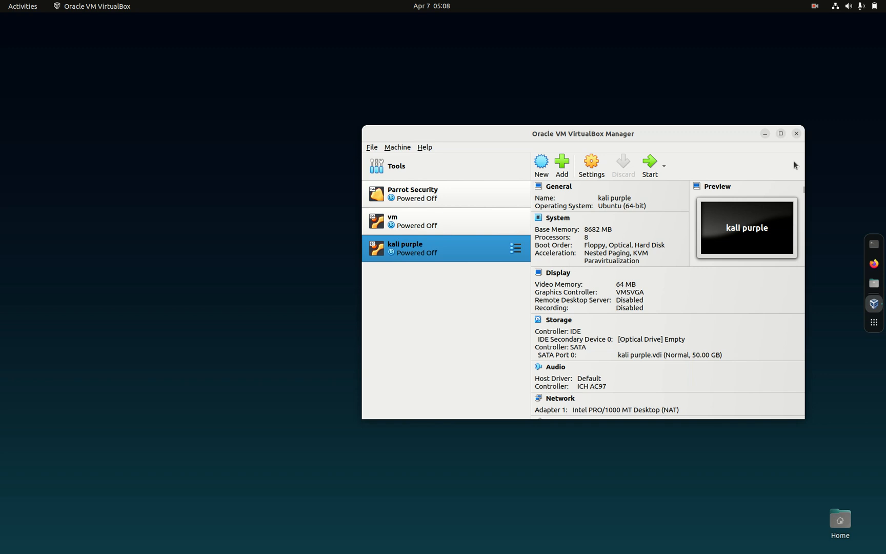
mouse_move(476, 247)
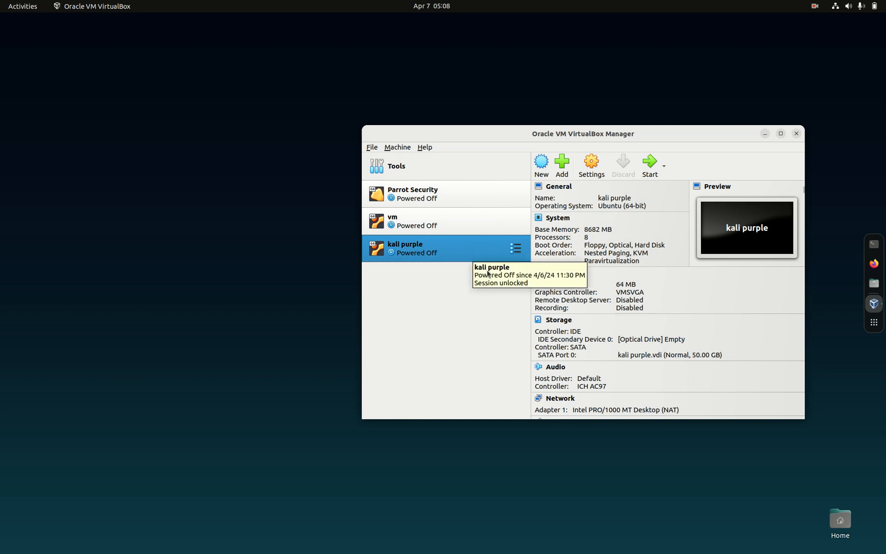
click(446, 220)
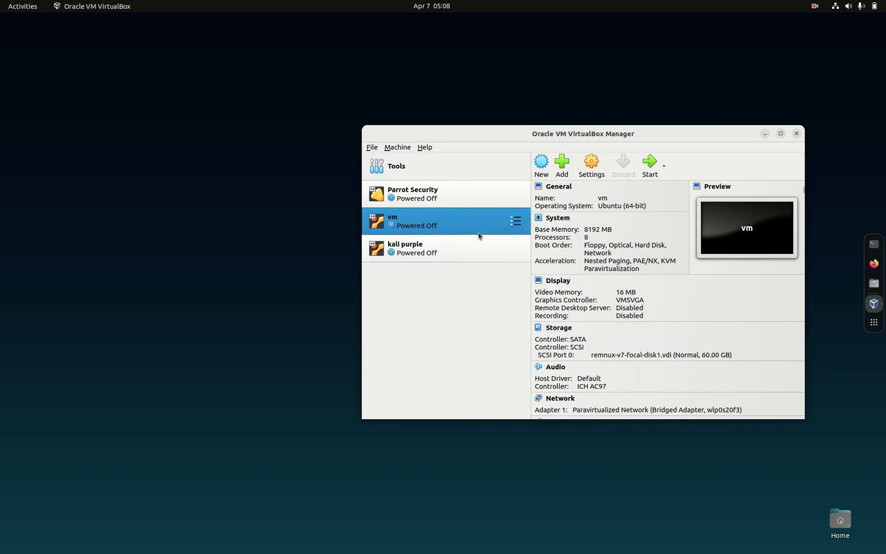
click(412, 192)
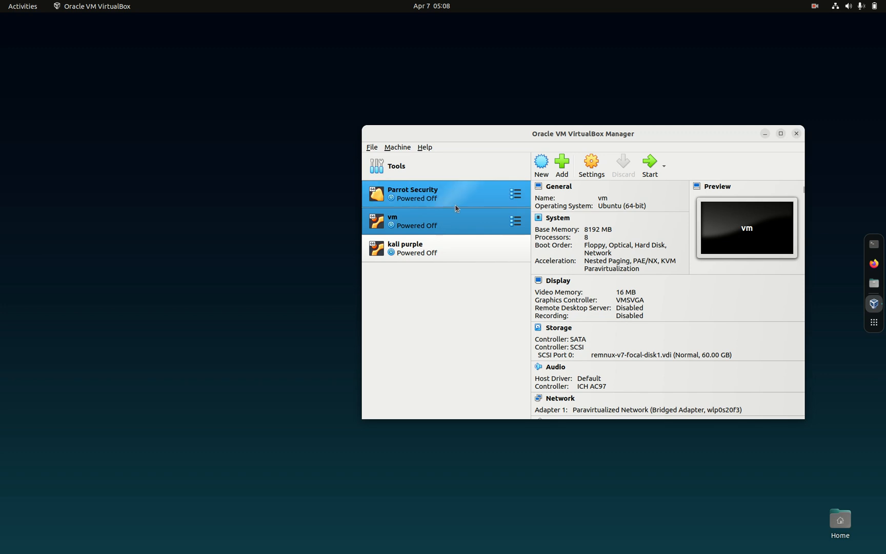
click(412, 193)
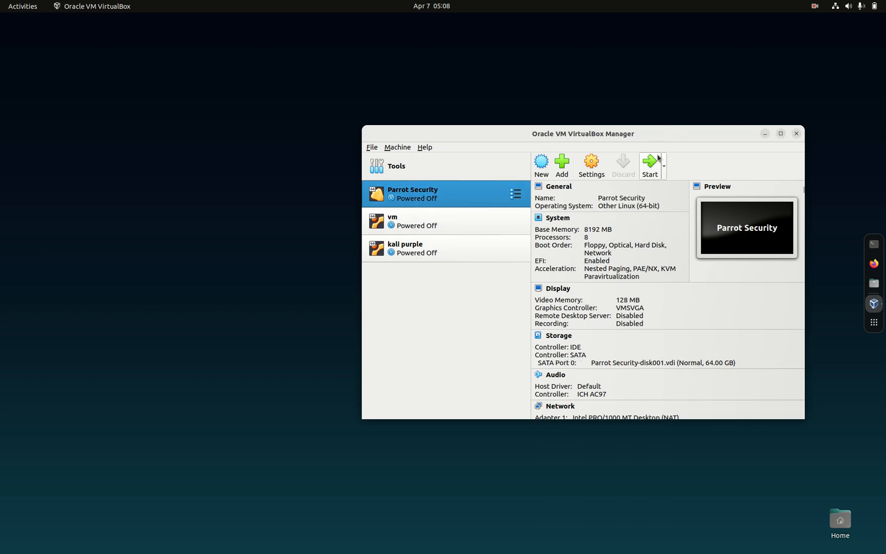
mouse_move(650, 164)
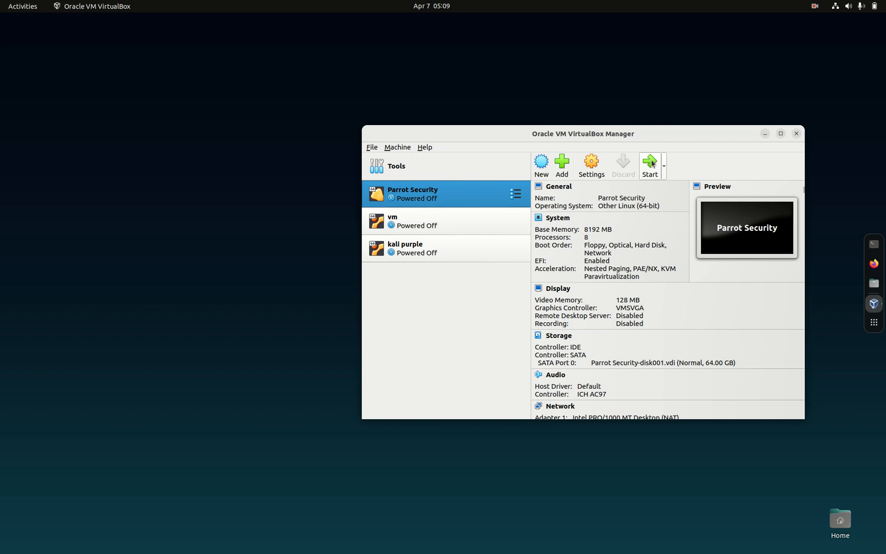
click(649, 164)
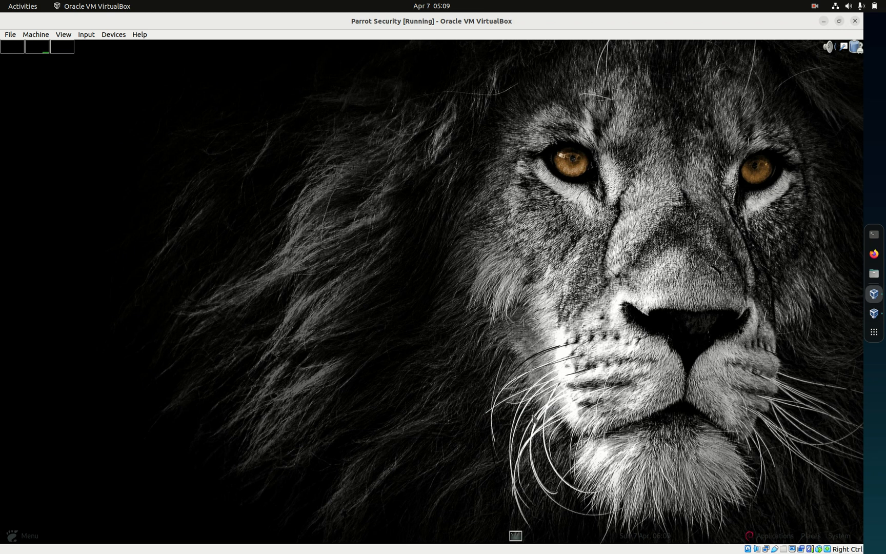
mouse_move(514, 535)
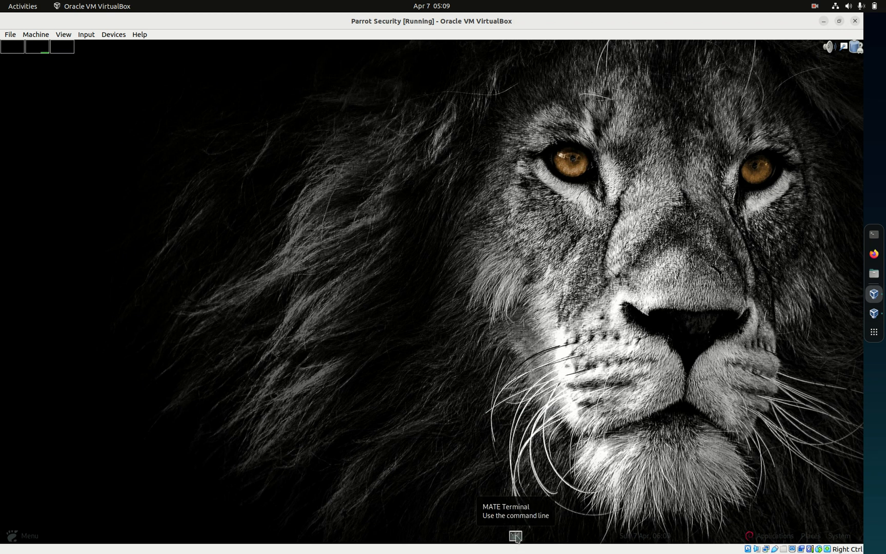
- In the guest terminal run sudo apt update, sudo apt upgrade, then hostnamectl showing kernel 6.5.0-13parrot1-amd64, and clear
click(513, 536)
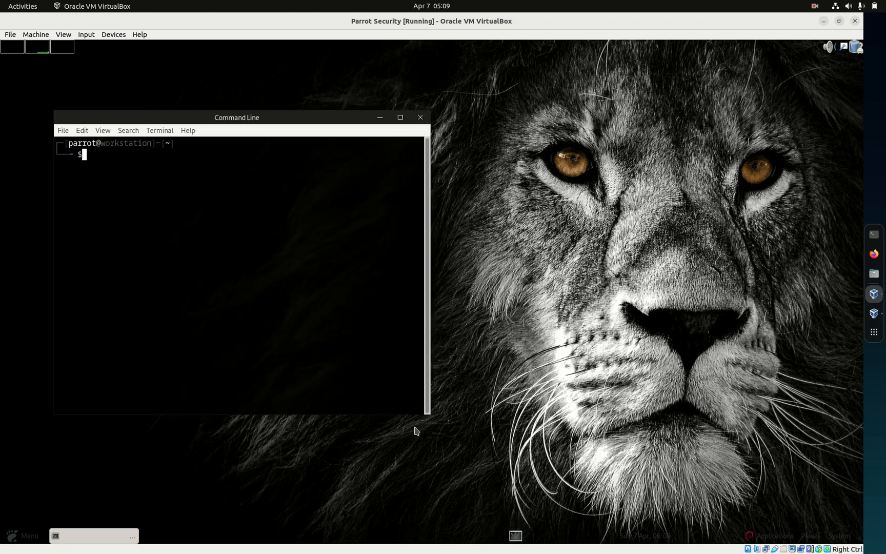
text(sudo apt update)
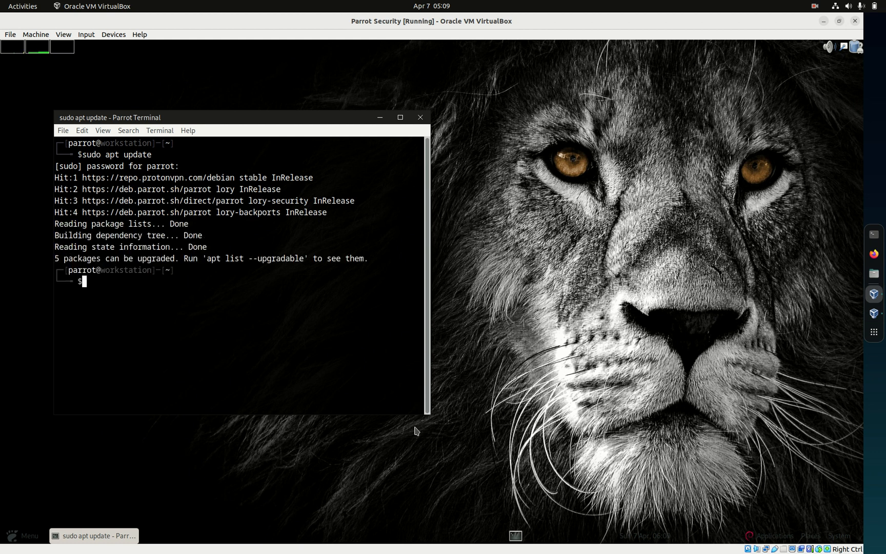
text(sudo apt)
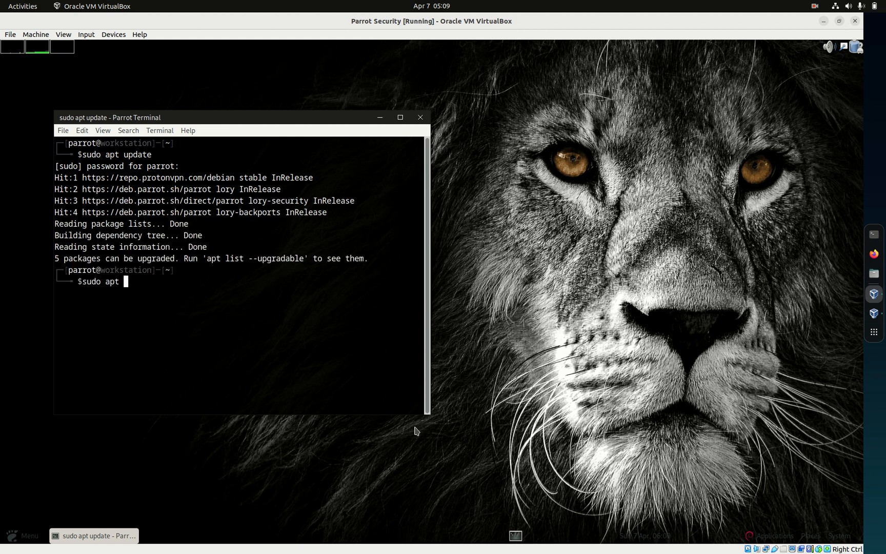
text(upgrad)
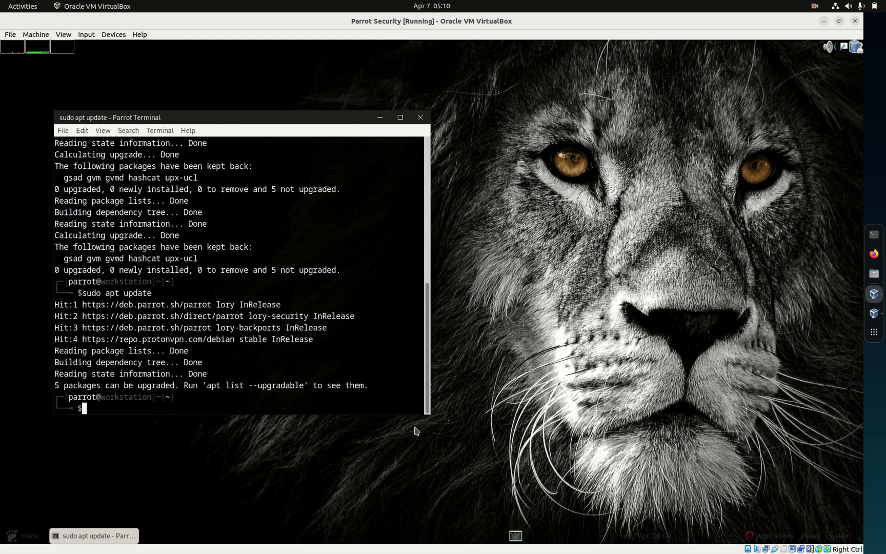
text(hostnamectl)
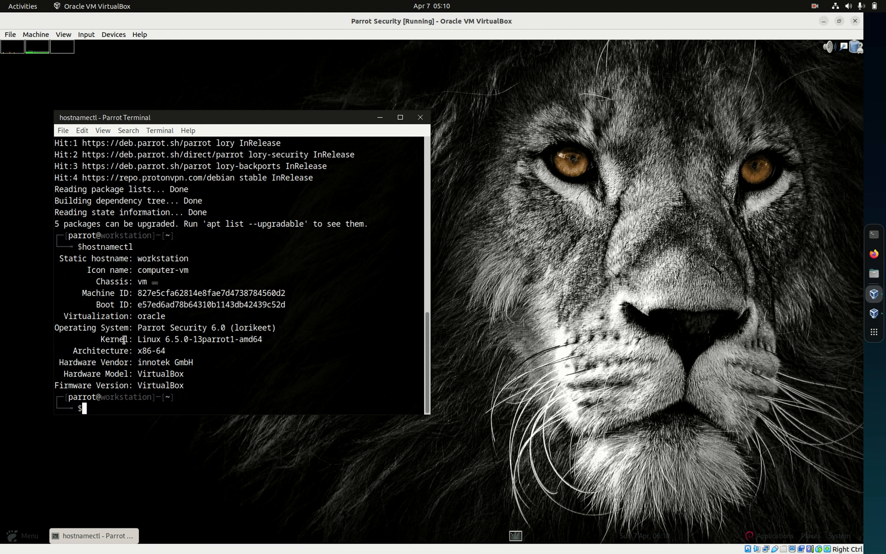
mouse_move(274, 336)
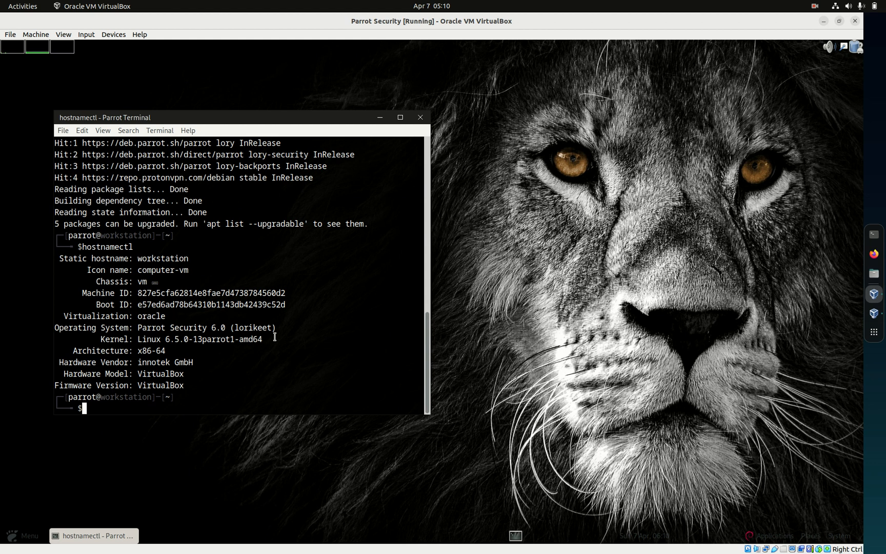
text(cl)
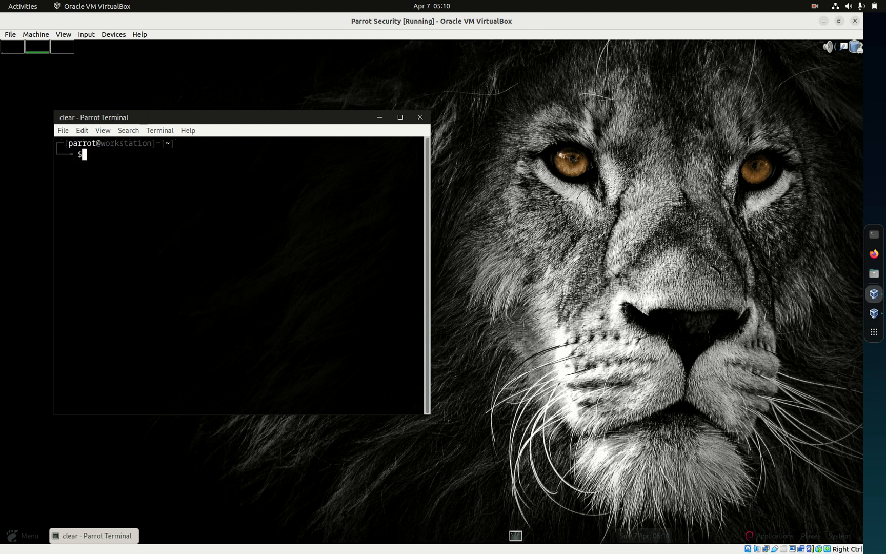
mouse_move(814, 500)
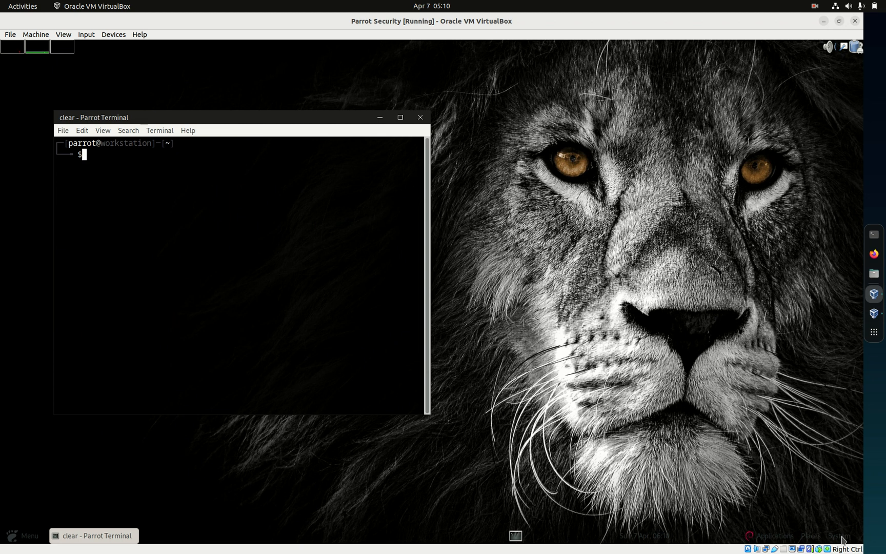
mouse_move(841, 536)
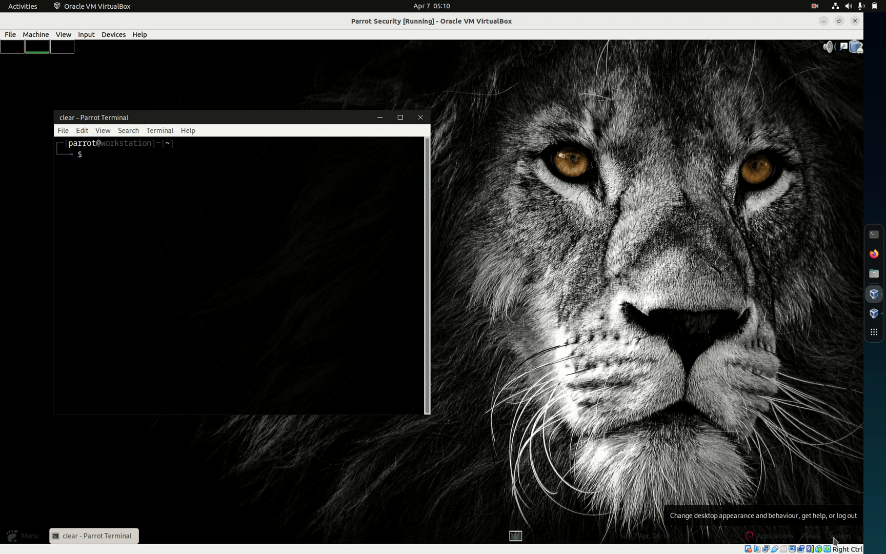
- Bring up the Parrot guest's System menu from the bottom panel
click(840, 535)
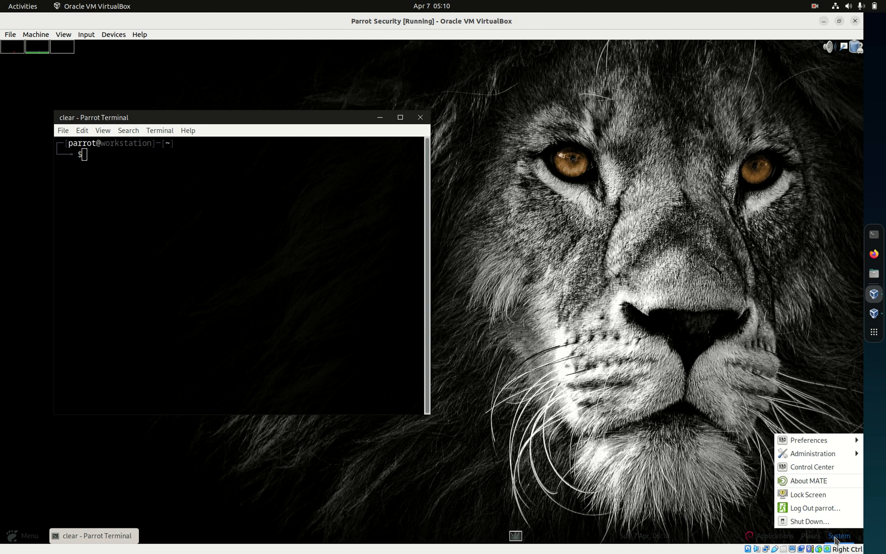
mouse_move(813, 454)
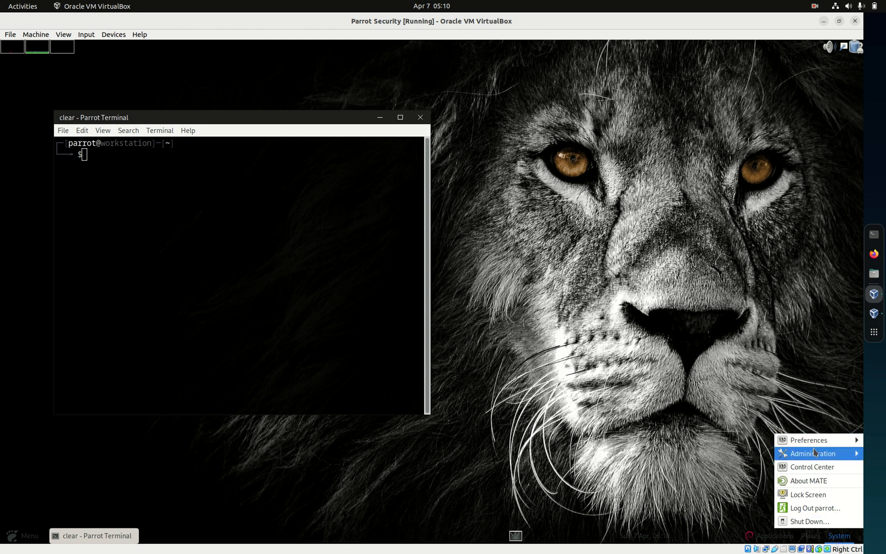
mouse_move(811, 453)
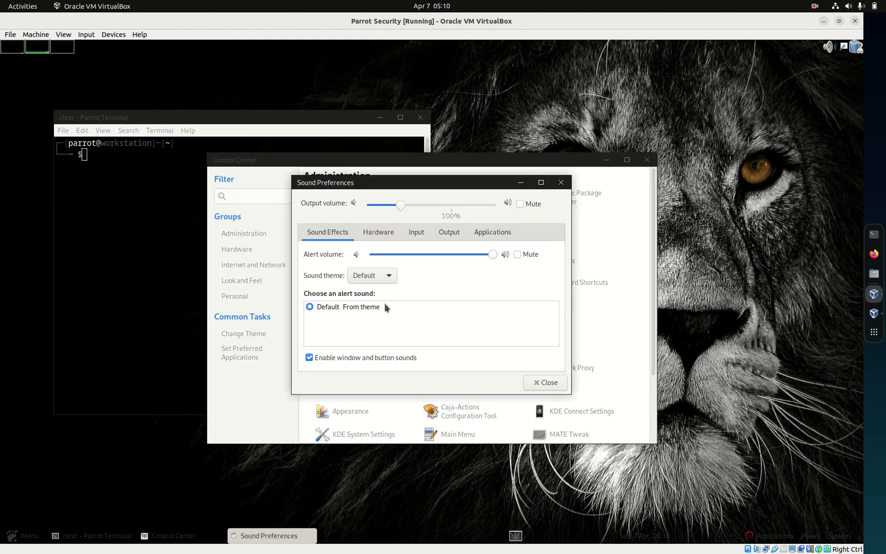
- Review the Hardware and Output pages in Sound Preferences, then close it and the Control Center
click(377, 232)
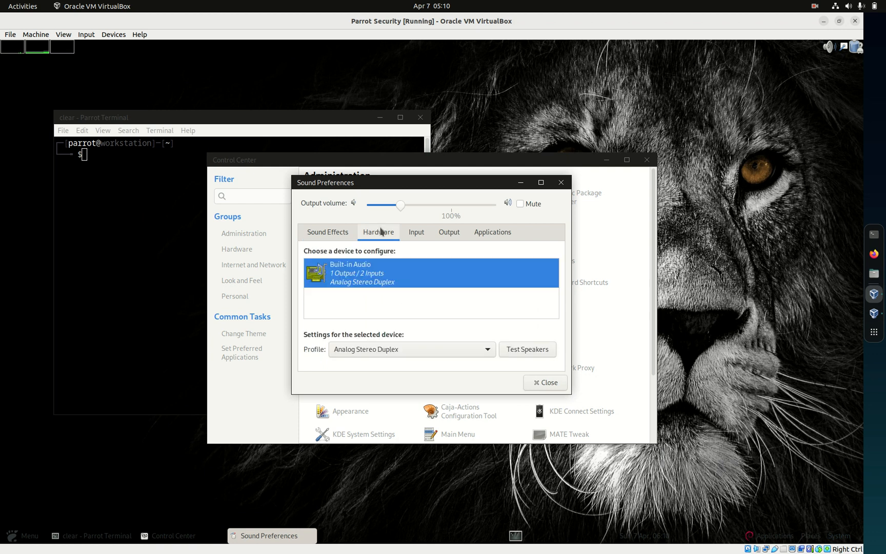
mouse_move(402, 259)
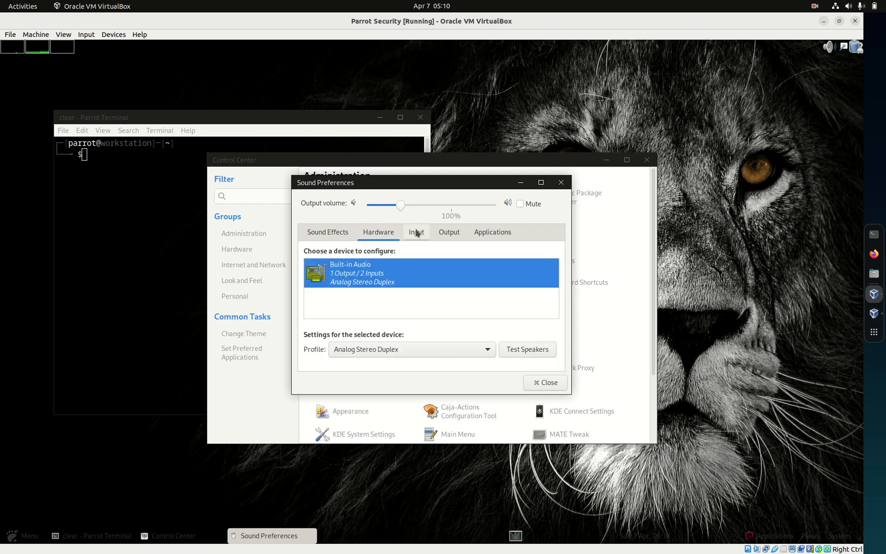
mouse_move(415, 238)
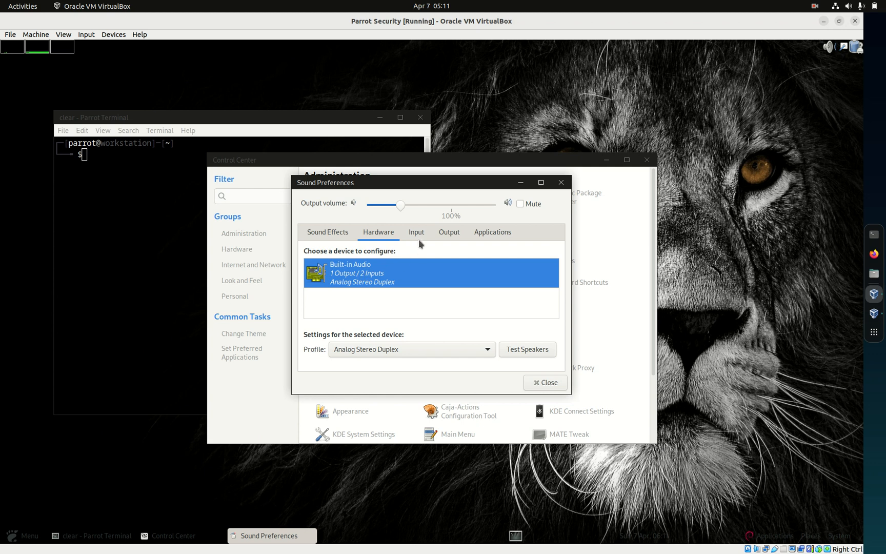
click(449, 232)
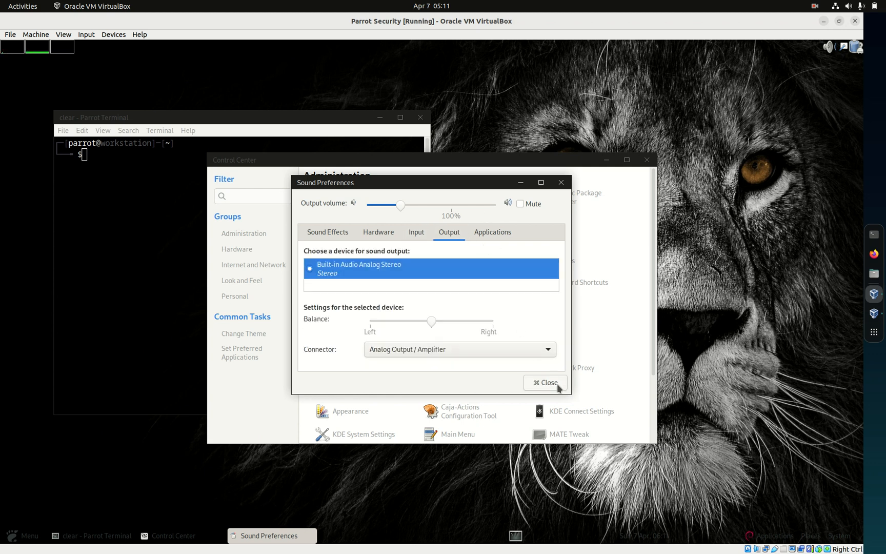
click(545, 383)
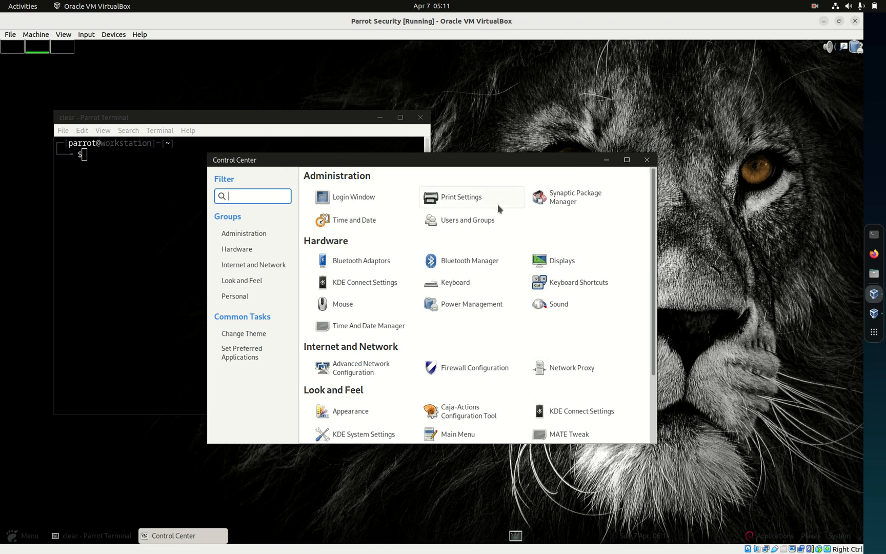
mouse_move(625, 200)
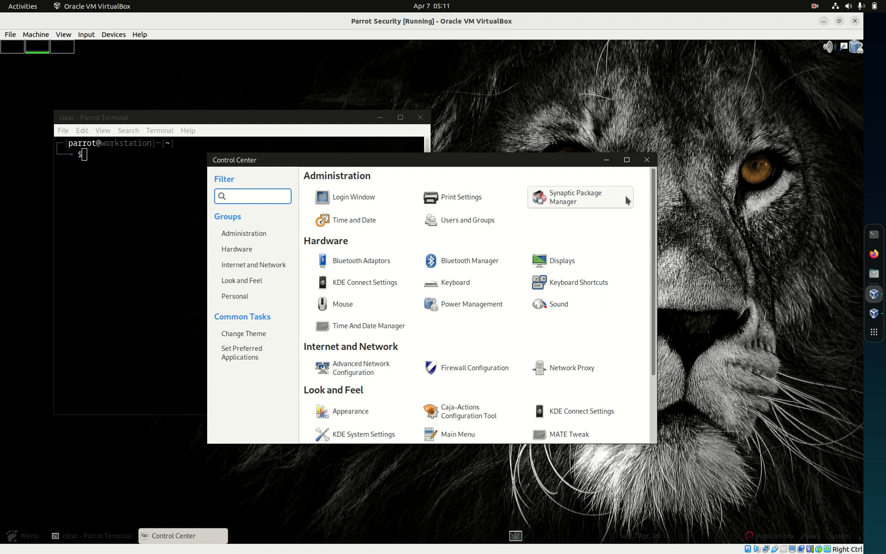
click(646, 160)
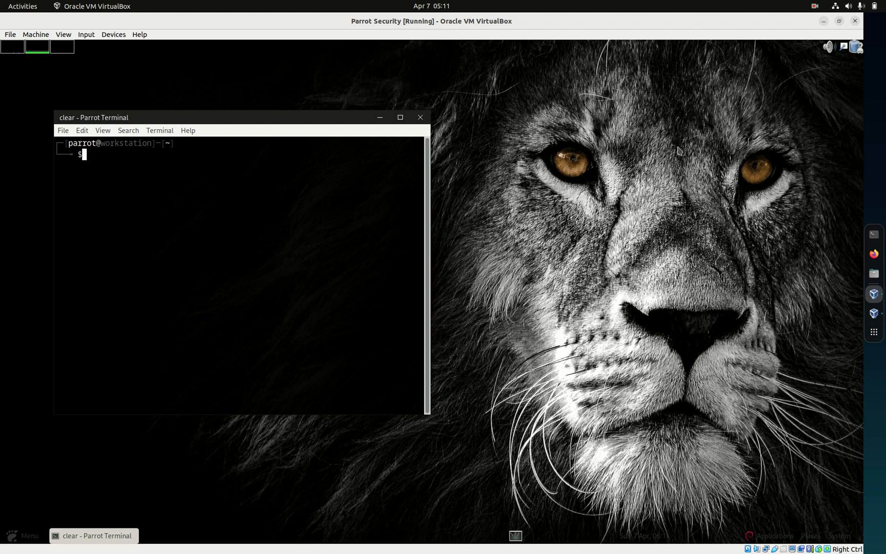
- Power off the Parrot Security VM and close VirtualBox Manager, leaving the host desktop
click(854, 21)
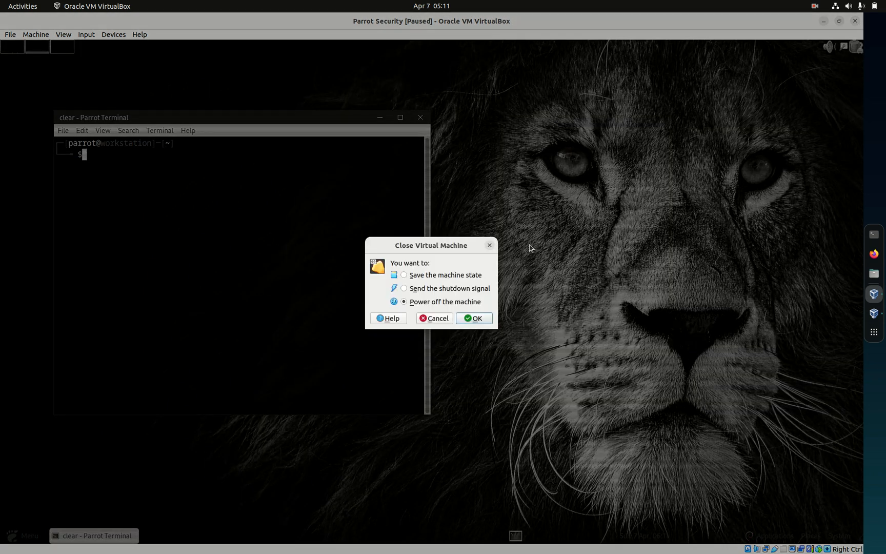
click(473, 318)
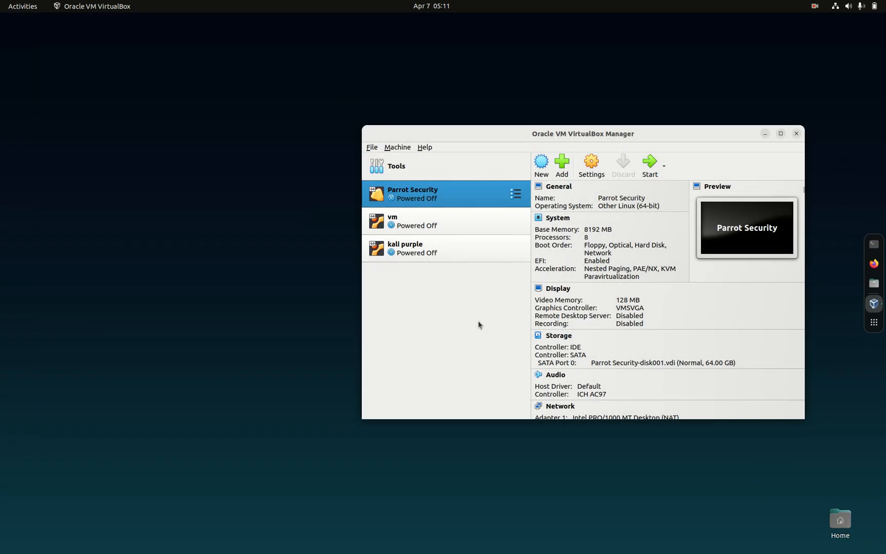
mouse_move(785, 145)
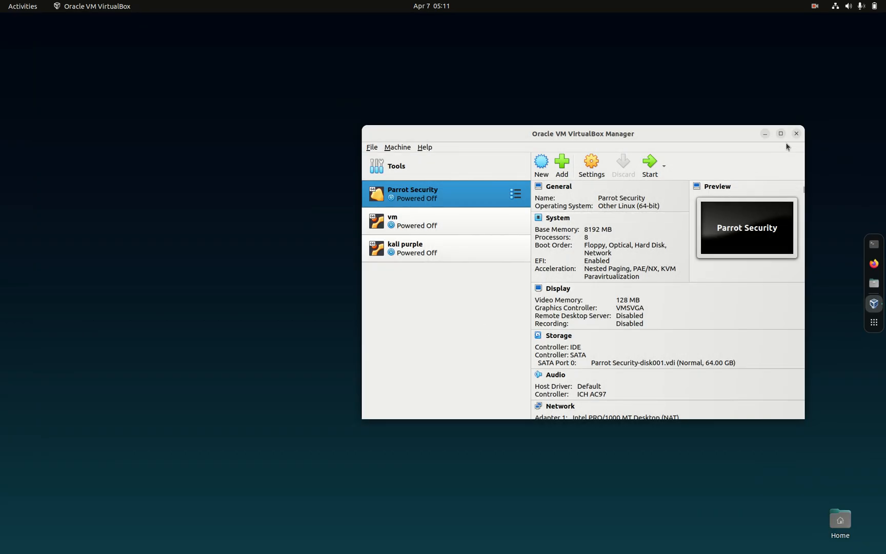
click(795, 133)
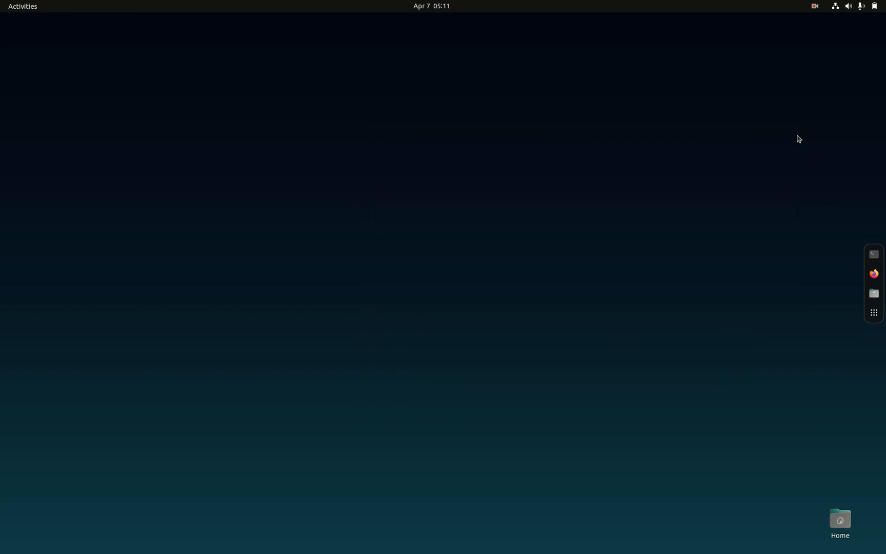